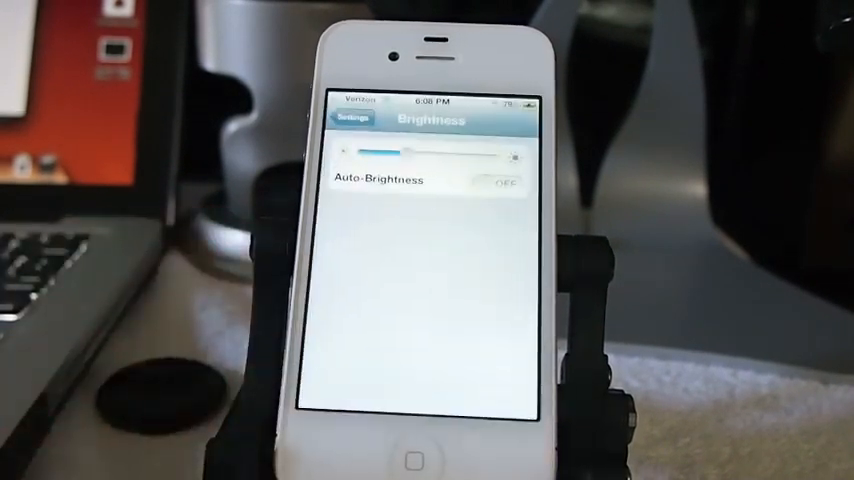
- Go back from the Brightness page to the main iOS Settings list and look it over
click(354, 119)
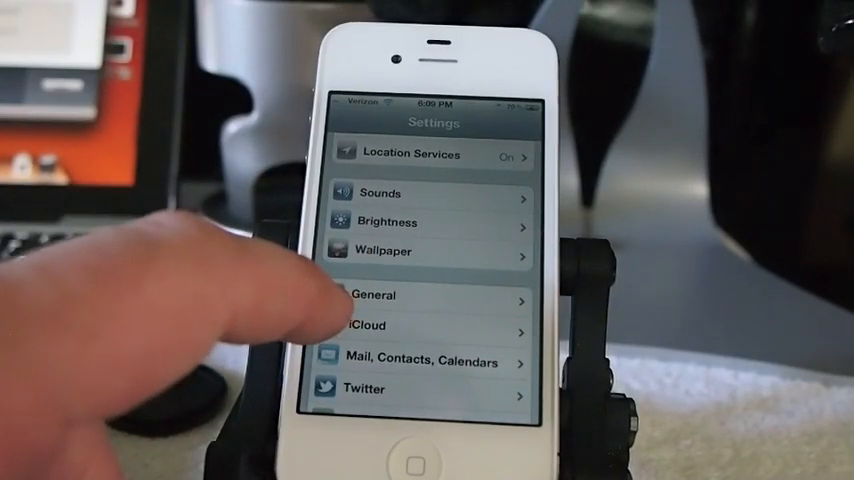
click(373, 295)
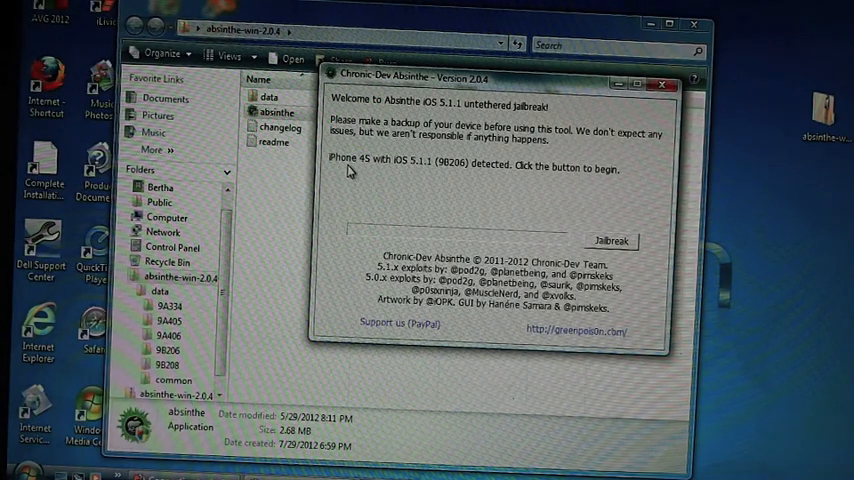
mouse_move(388, 170)
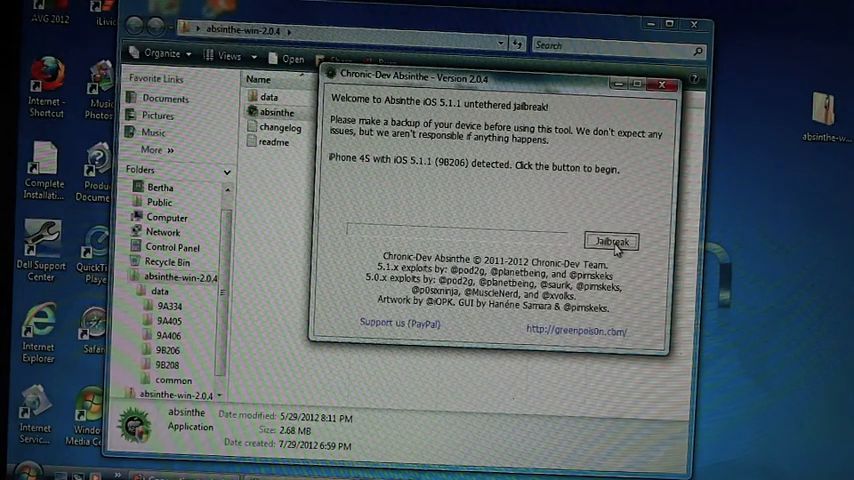
- Start the Absinthe jailbreak on the detected iPhone 4S, triggering recovery of the earlier failed attempt
click(610, 241)
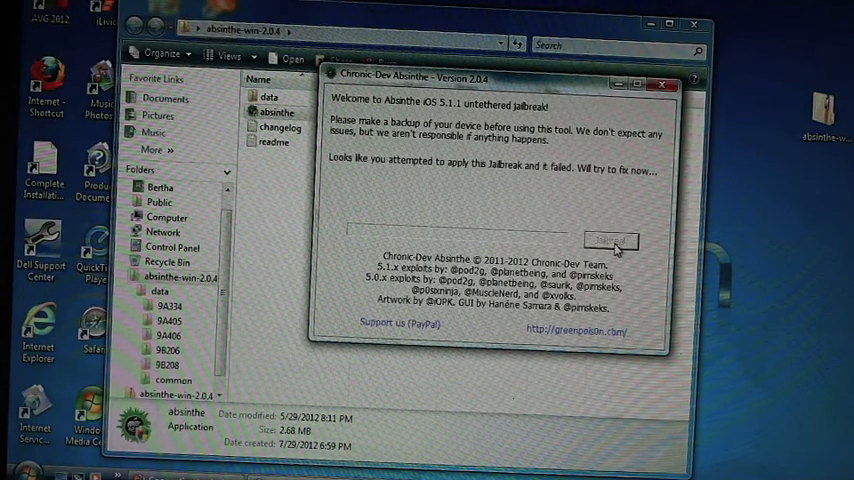
mouse_move(445, 195)
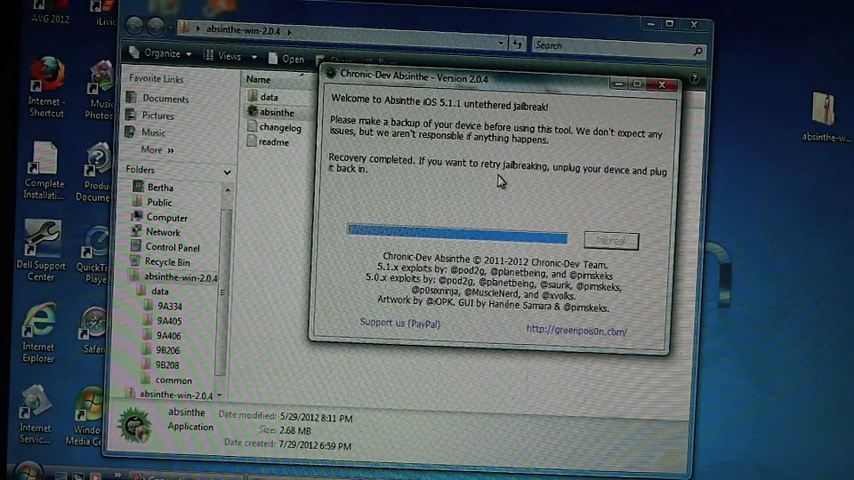
mouse_move(455, 182)
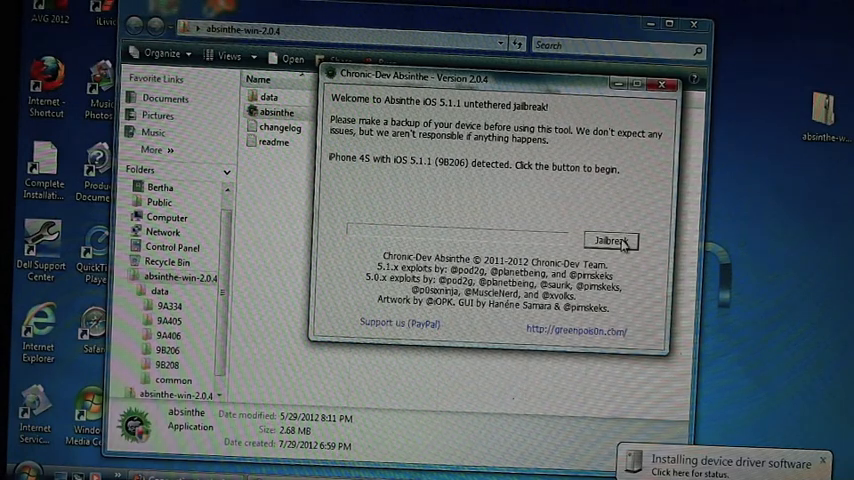
- Restart the jailbreak on the reconnected, redetected iPhone 4S so the progress bar begins
click(610, 241)
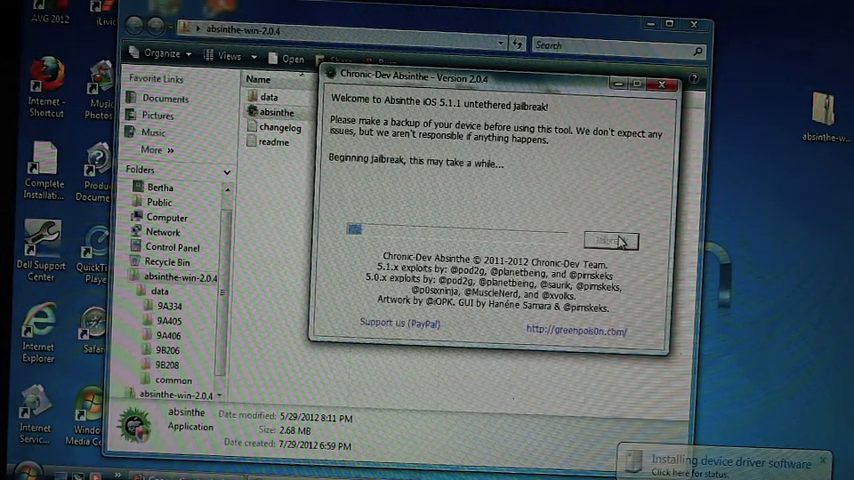